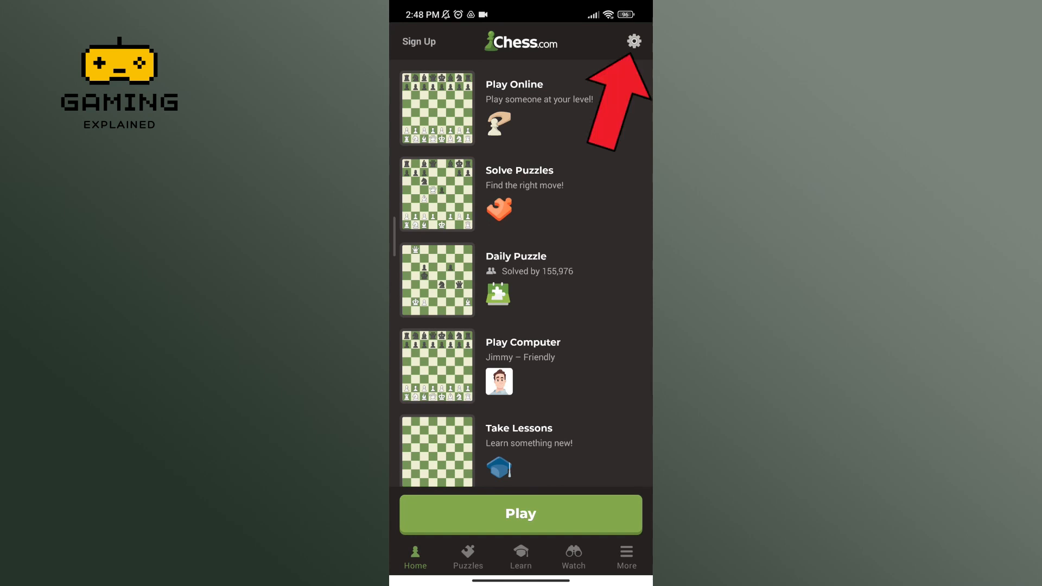
- Go from the home screen's gear icon into Settings and then the Board section
{"action": "left_click", "coordinate": [633, 41]}
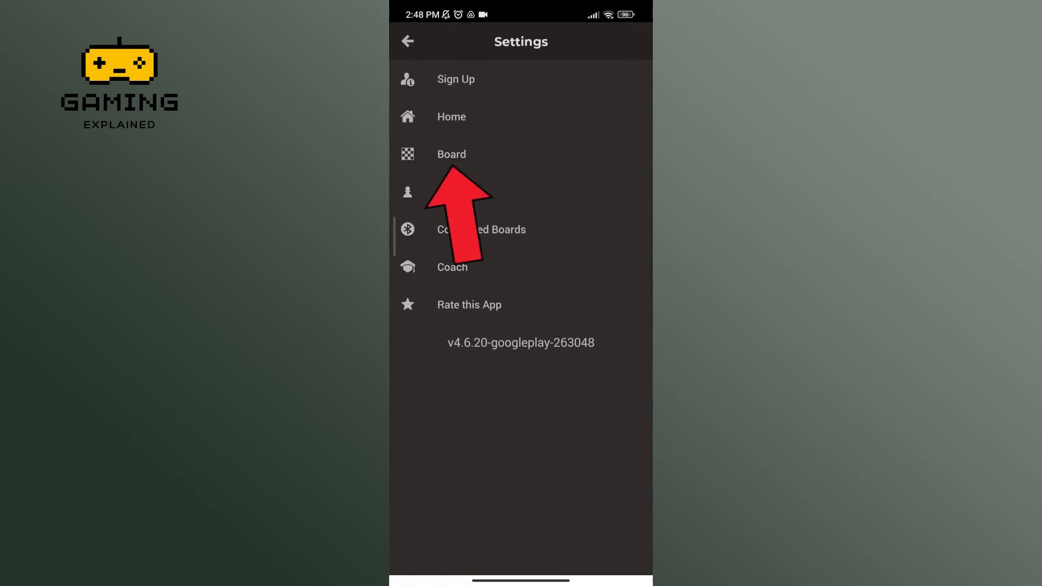
{"action": "left_click", "coordinate": [452, 154]}
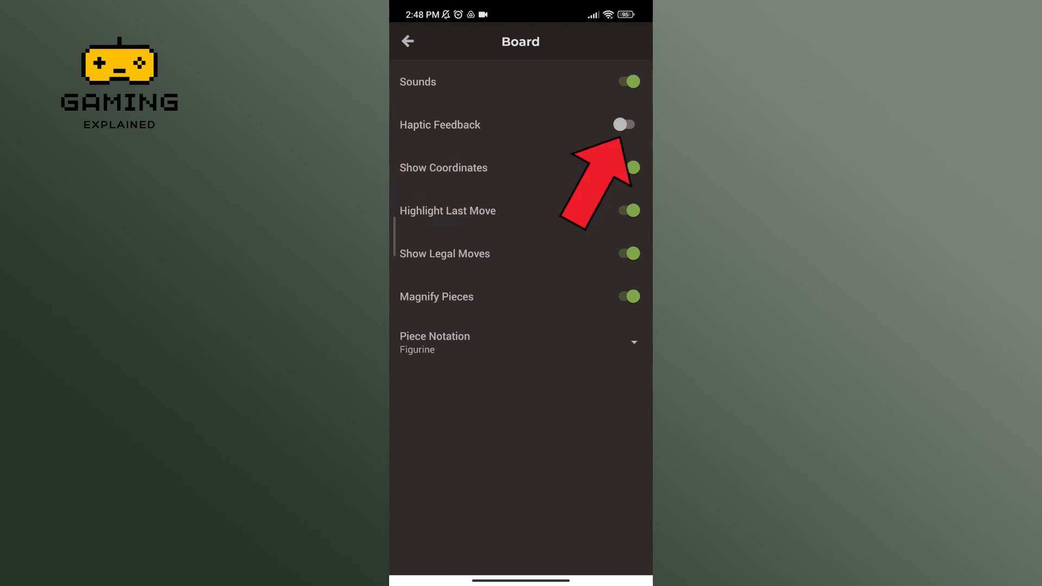
- Switch the Haptic Feedback toggle on and back out of Board settings
{"action": "left_click", "coordinate": [623, 124]}
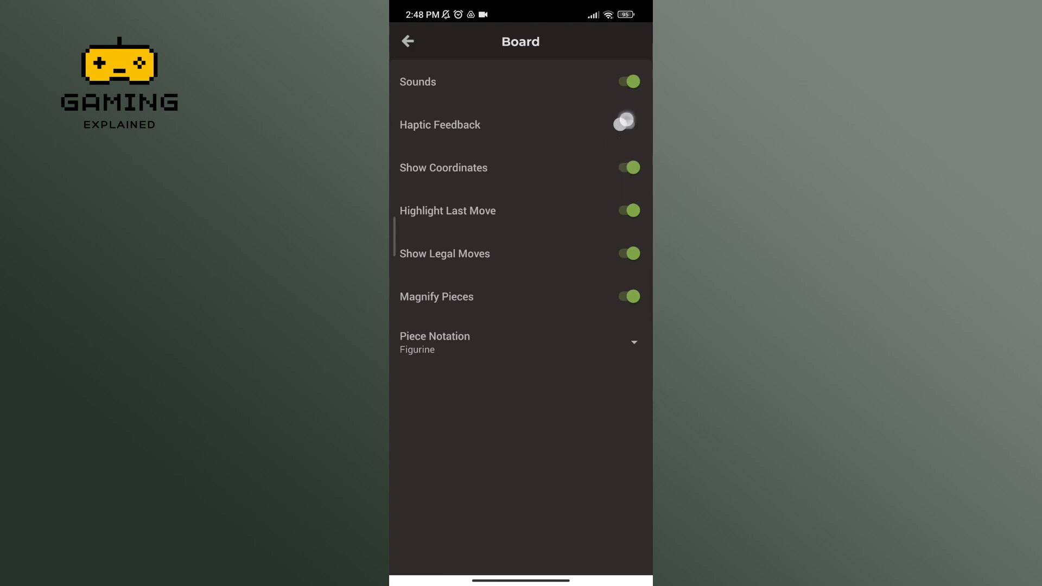
{"action": "left_click", "coordinate": [629, 123]}
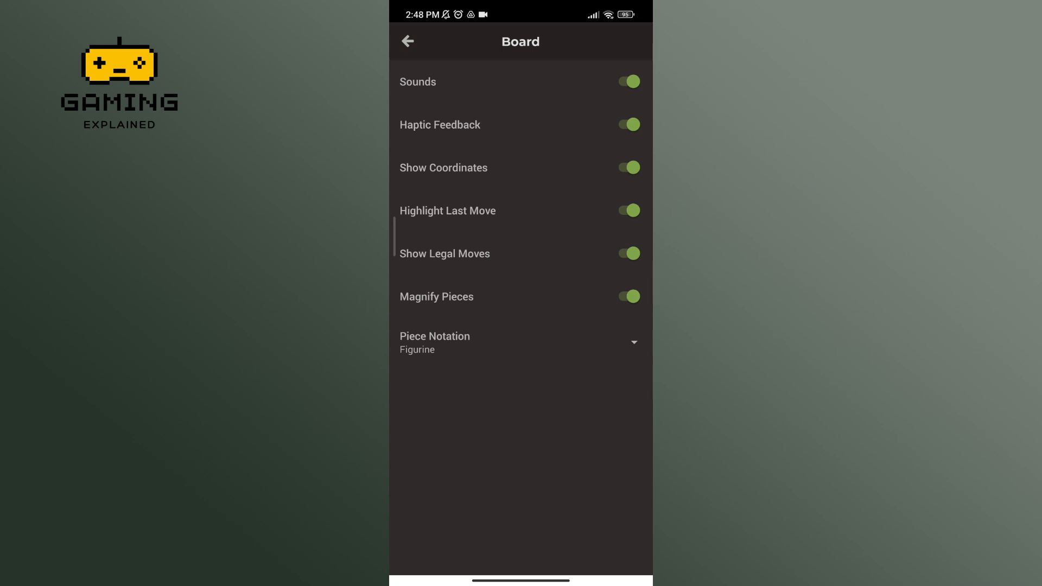
{"action": "left_click", "coordinate": [407, 41]}
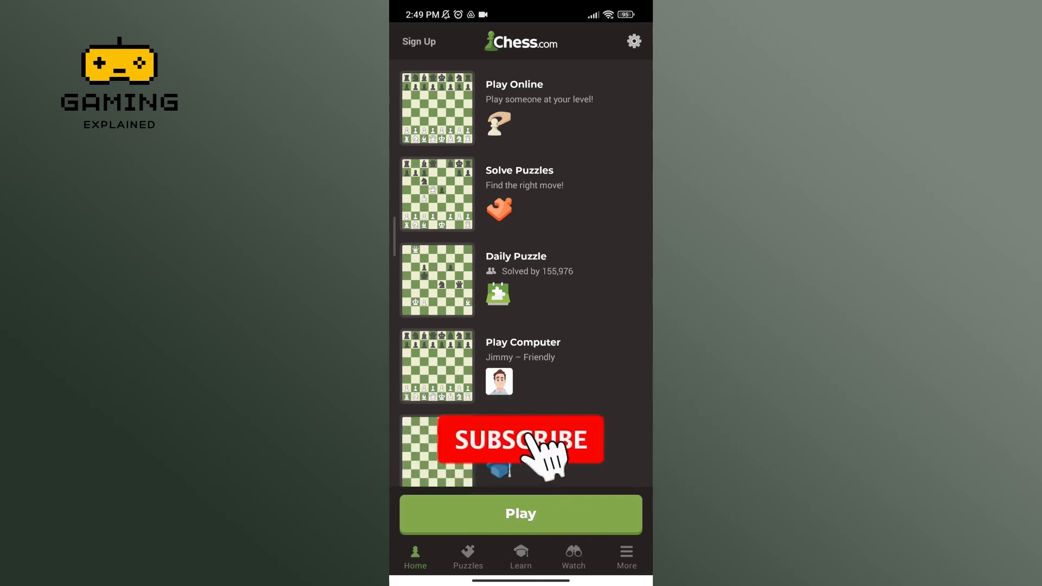
- Return to the Chess.com home screen showing the ways to play
{"action": "left_click", "coordinate": [520, 439]}
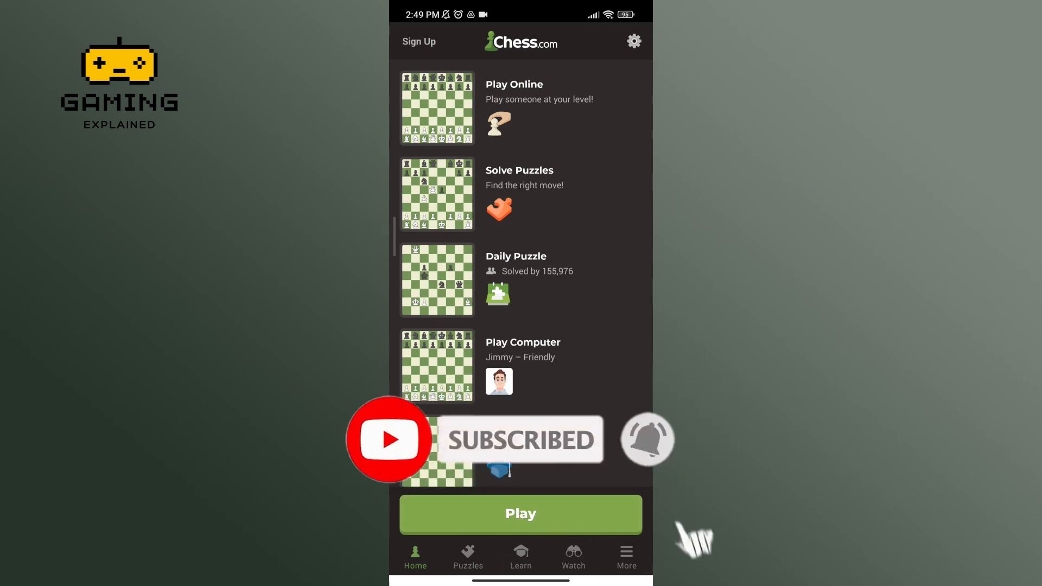